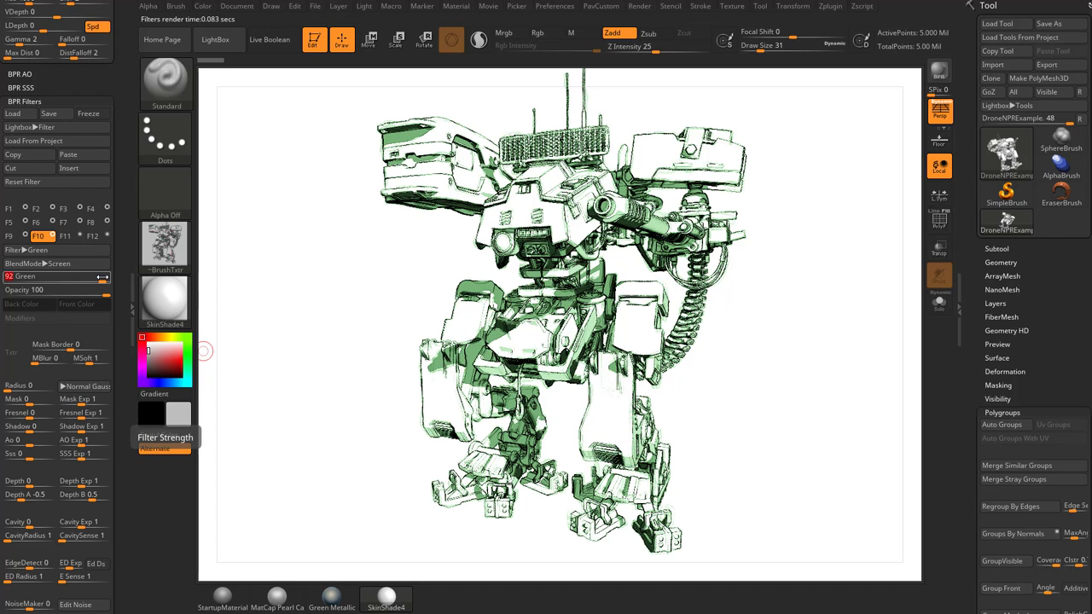
- Apply a Screentone Pixels BPR filter with Replace(Normal) blending over the mech render
click(51, 249)
text(2 )
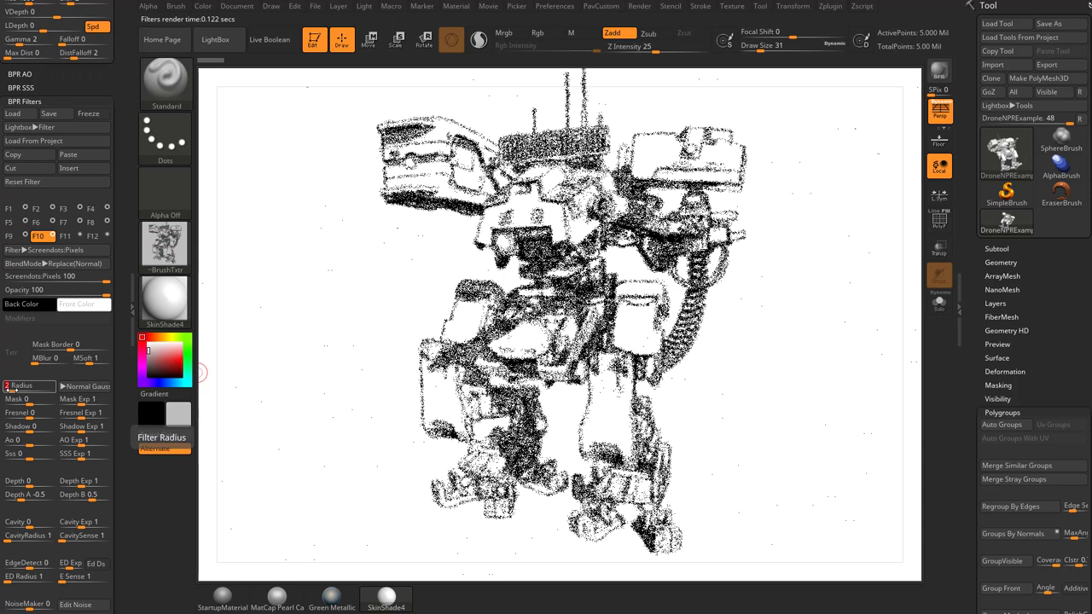
- Change the active filter slot's type to Screentone Square
click(34, 263)
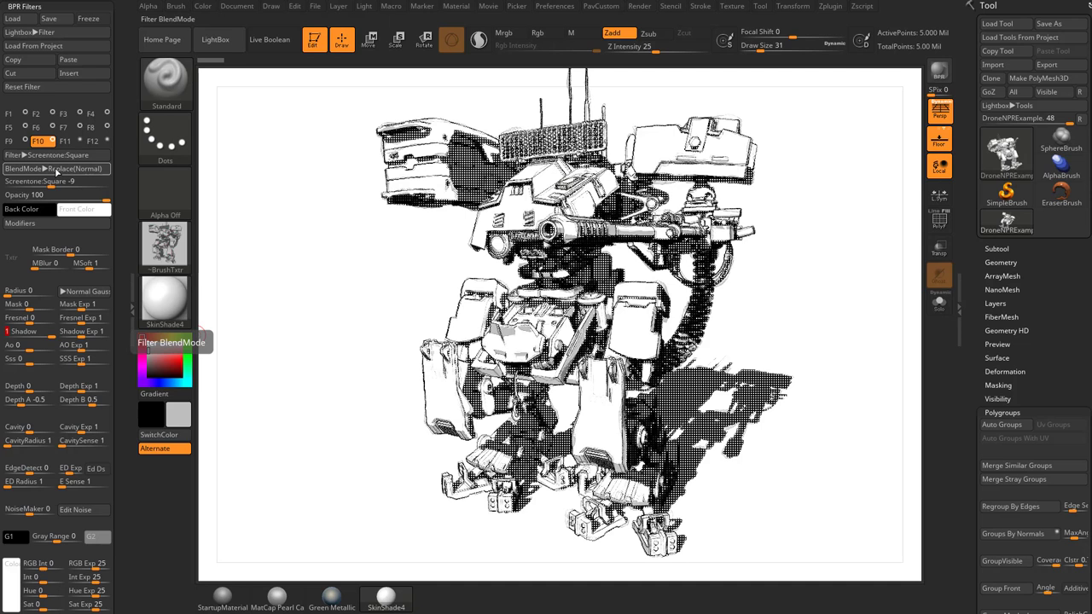
- Try Multiply blending for the square screentone, then return it to Replace(Normal)
click(47, 169)
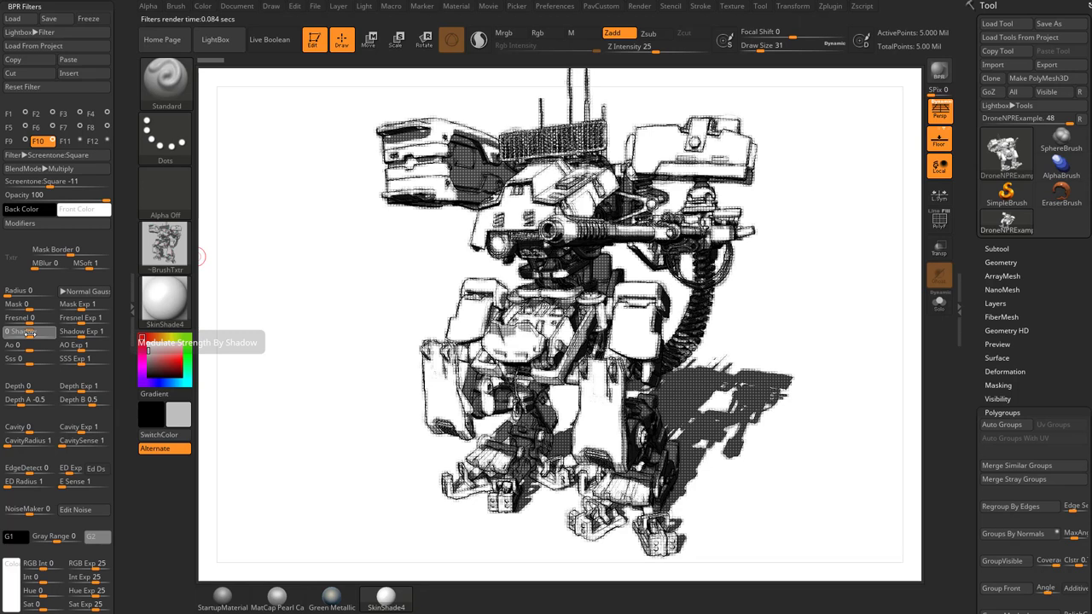
click(43, 169)
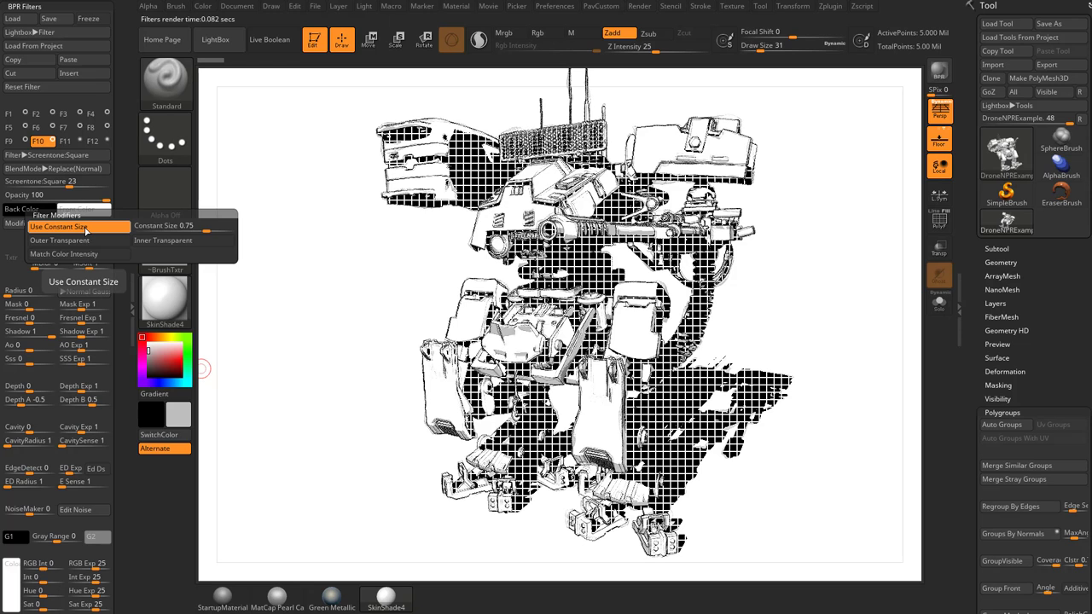
- Enable Use Constant Size at 0.304 and Match Color Intensity for the screentone squares
drag(205, 226, 150, 226)
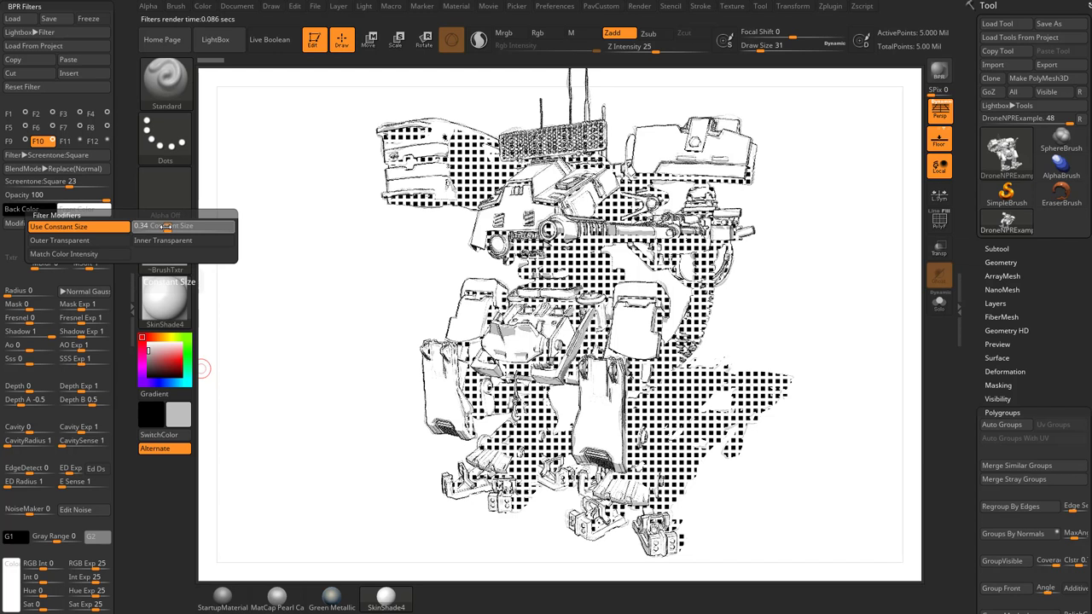
click(60, 225)
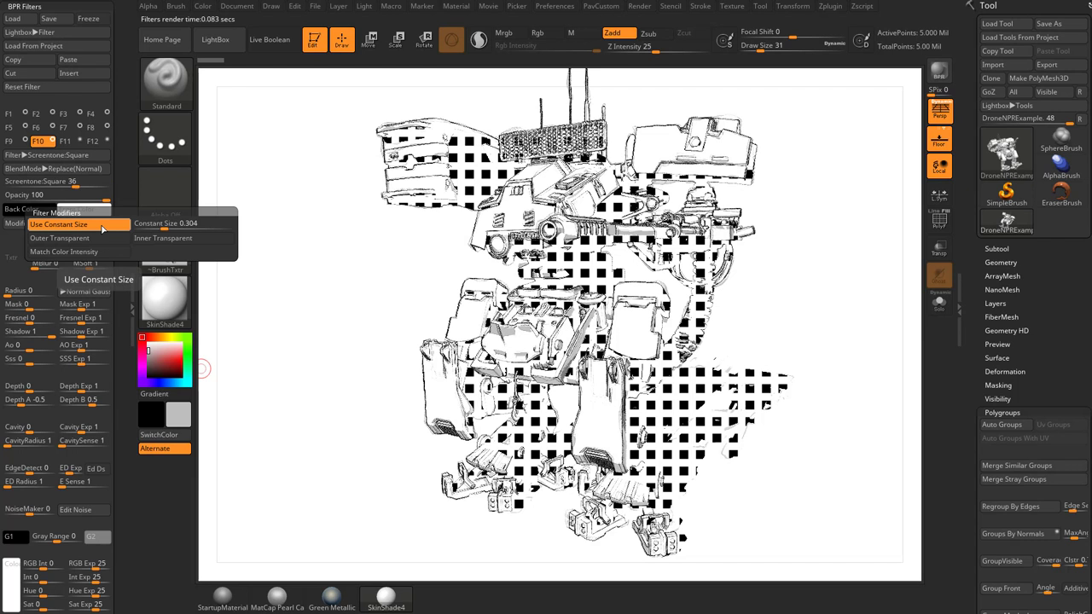
click(60, 239)
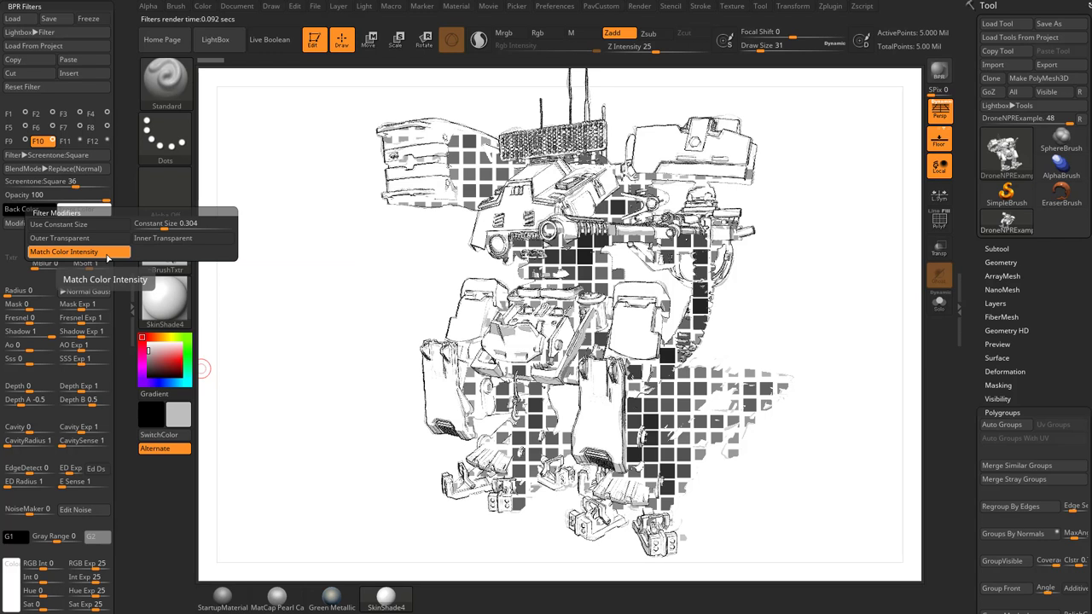
- Change the filter to Screentone Dots blended with Multiply
click(65, 253)
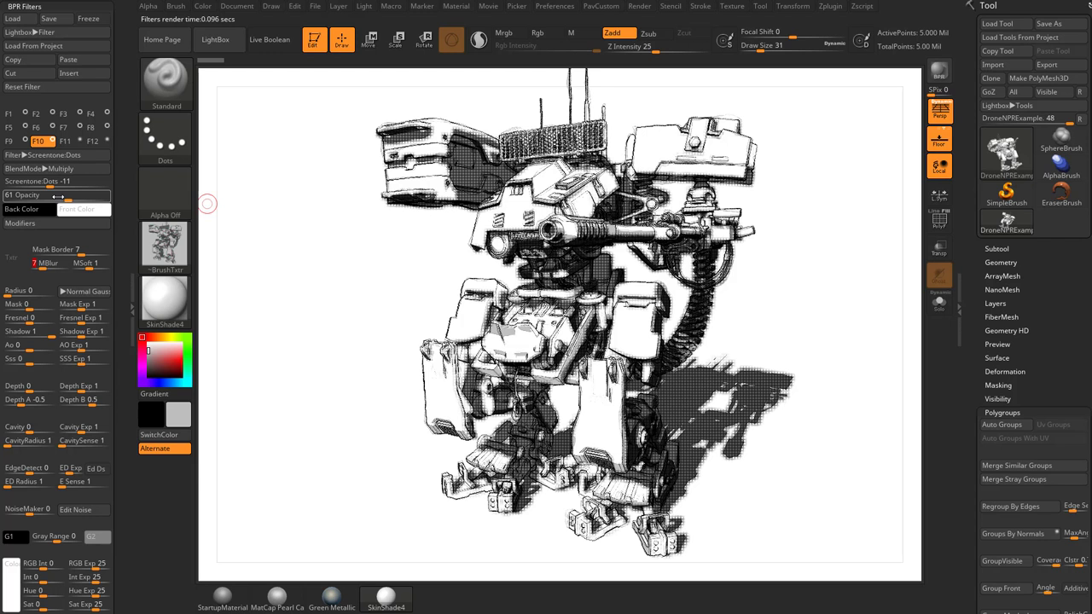
- Lower the dot screentone's Opacity and select filter slot 10 for a new filter
drag(52, 195, 25, 195)
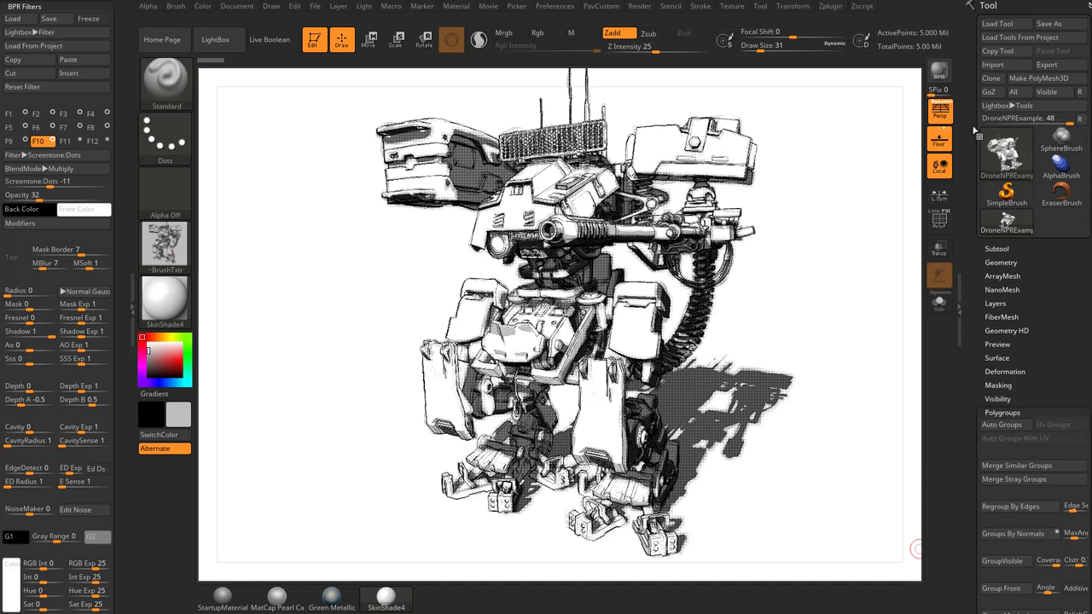
click(47, 140)
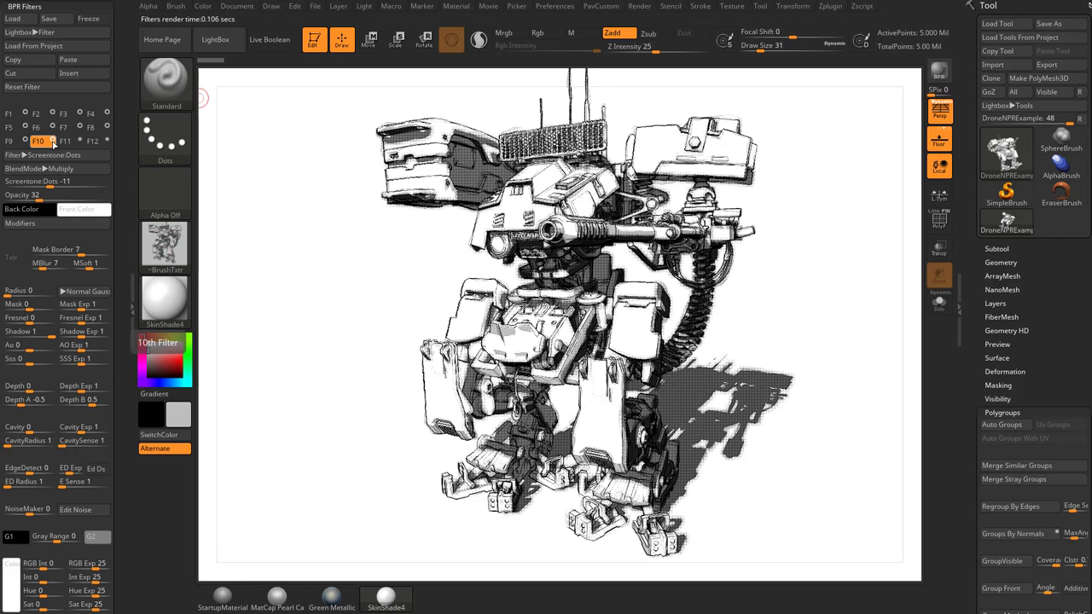
click(47, 140)
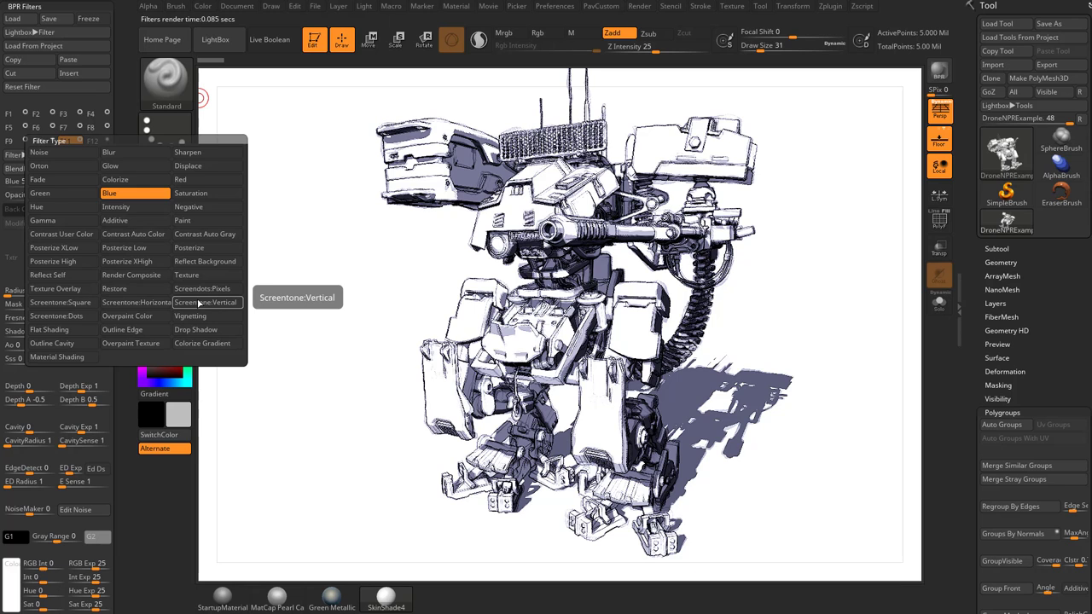
- Set slot 10 to Screentone Vertical with Multiply blending for a crosshatch pattern
click(126, 302)
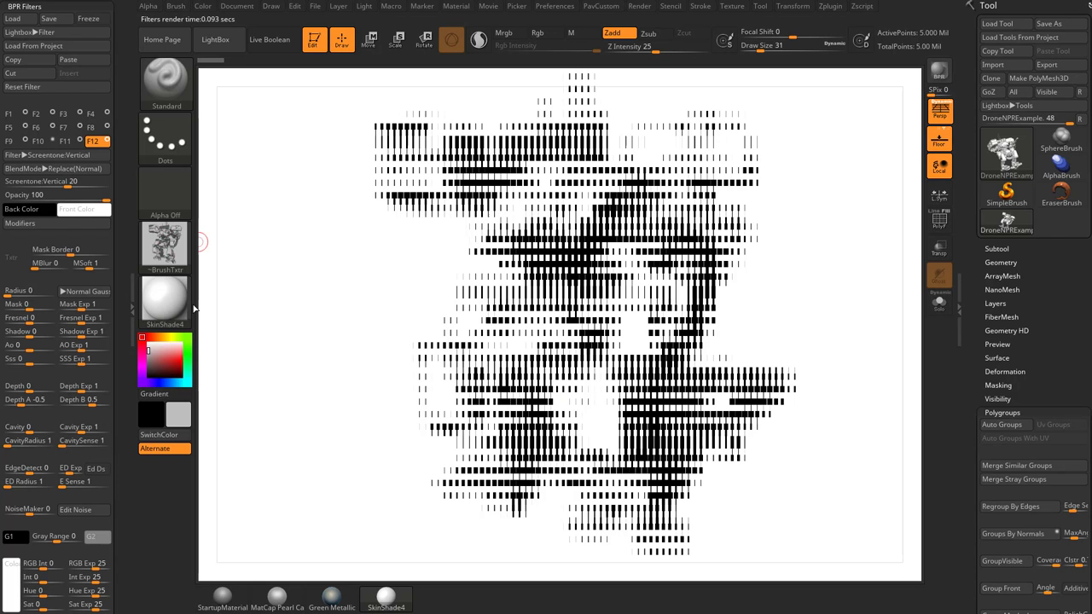
click(58, 169)
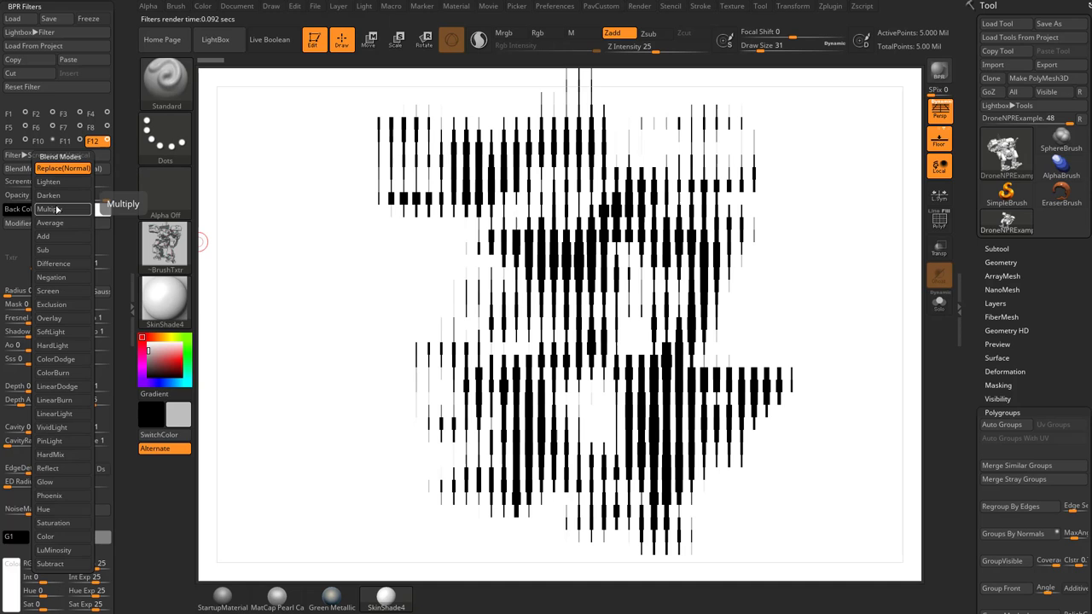
click(49, 208)
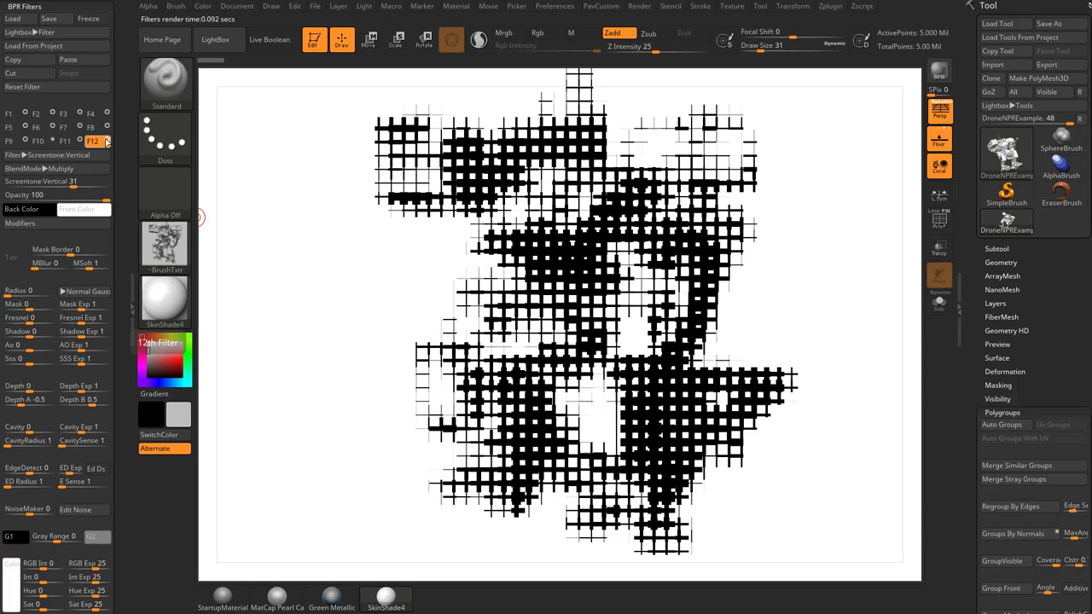